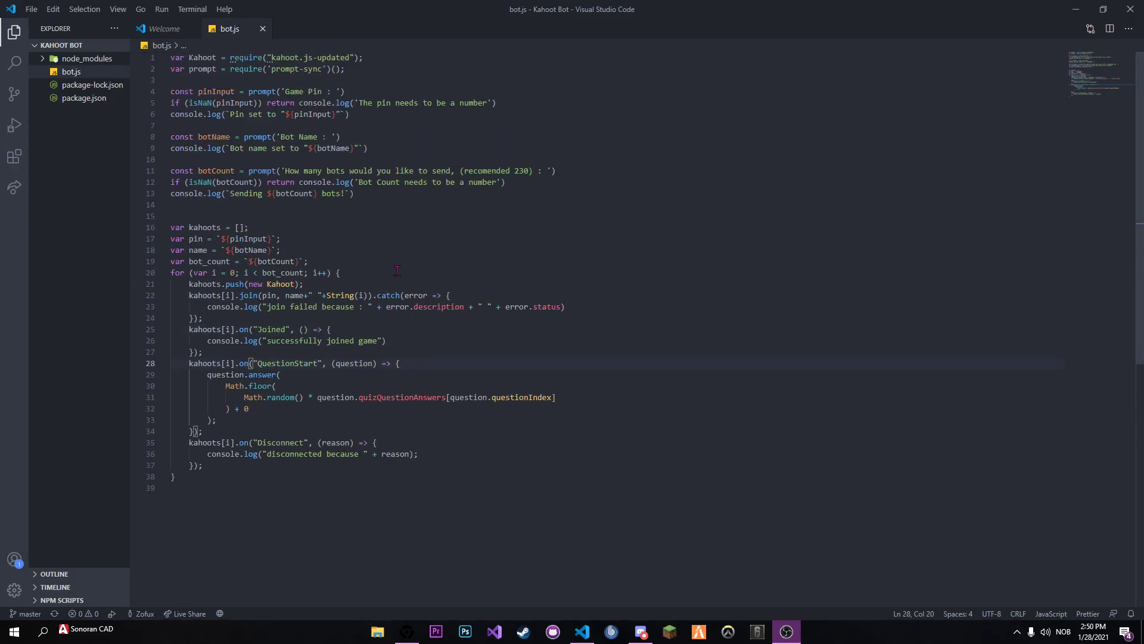
mouse_move(422, 262)
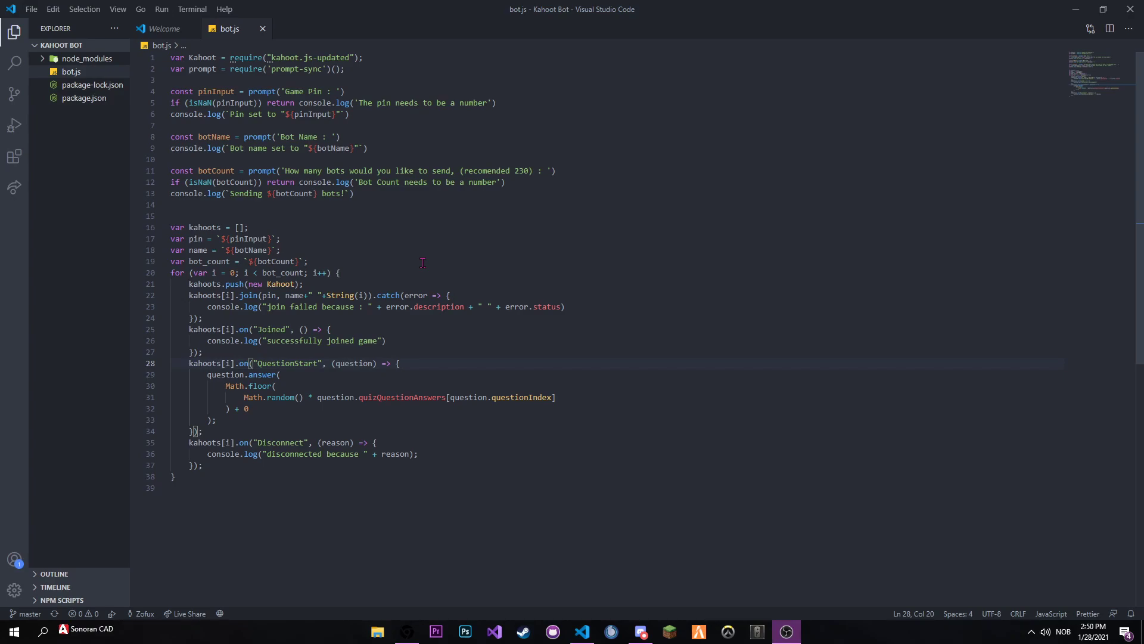
mouse_move(191, 9)
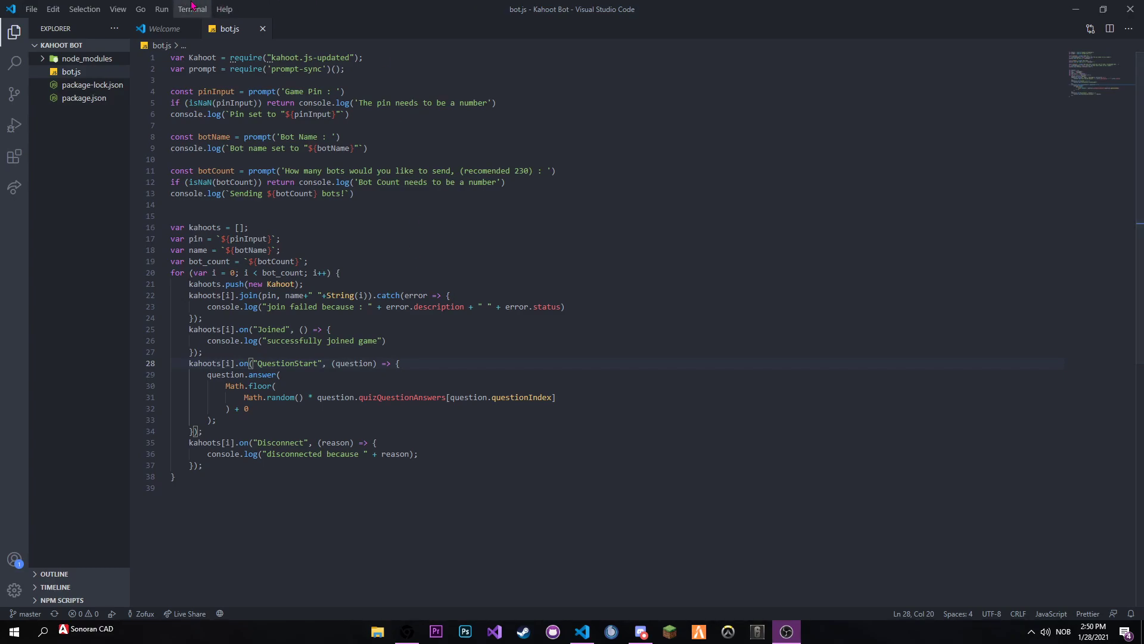
- Open a new terminal in the Kahoot Bot project and run 'node .'
click(192, 8)
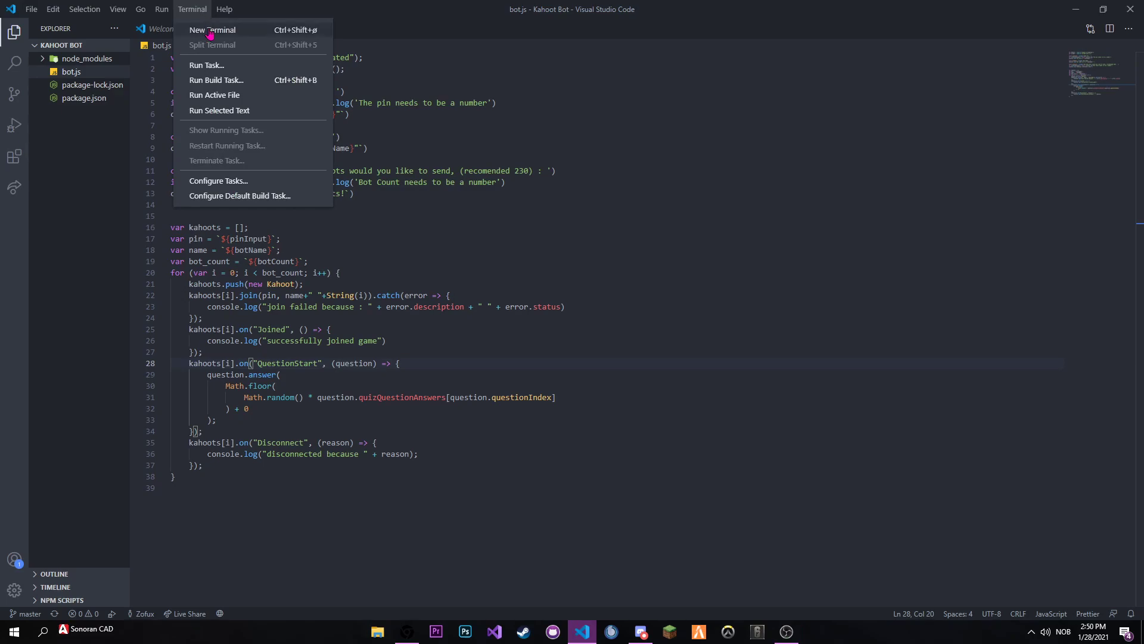
click(212, 29)
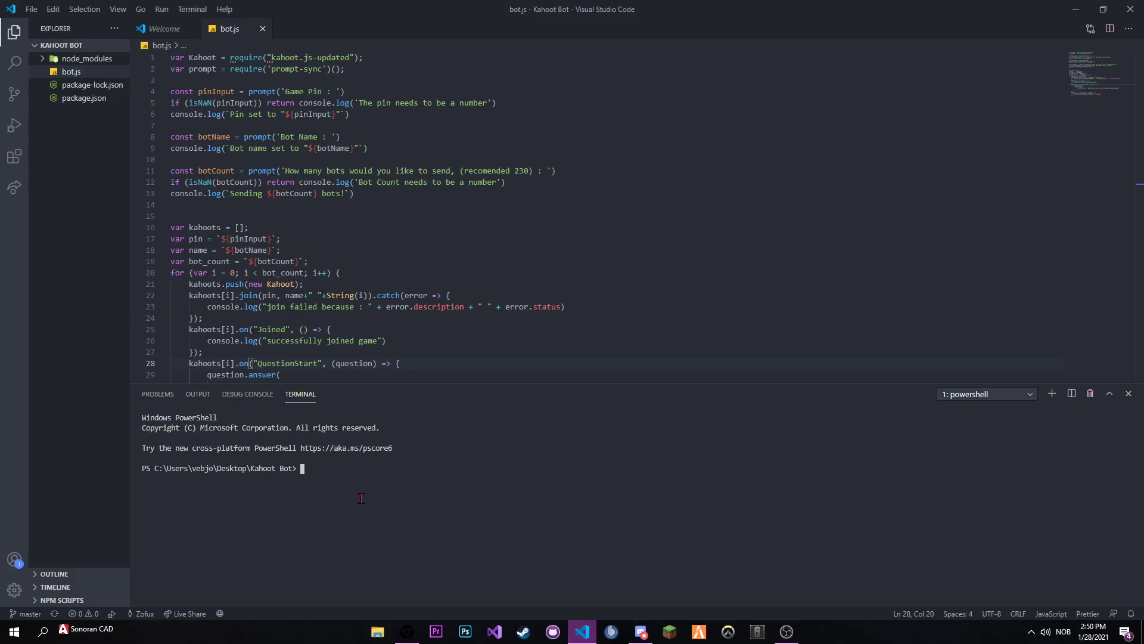
text(node .)
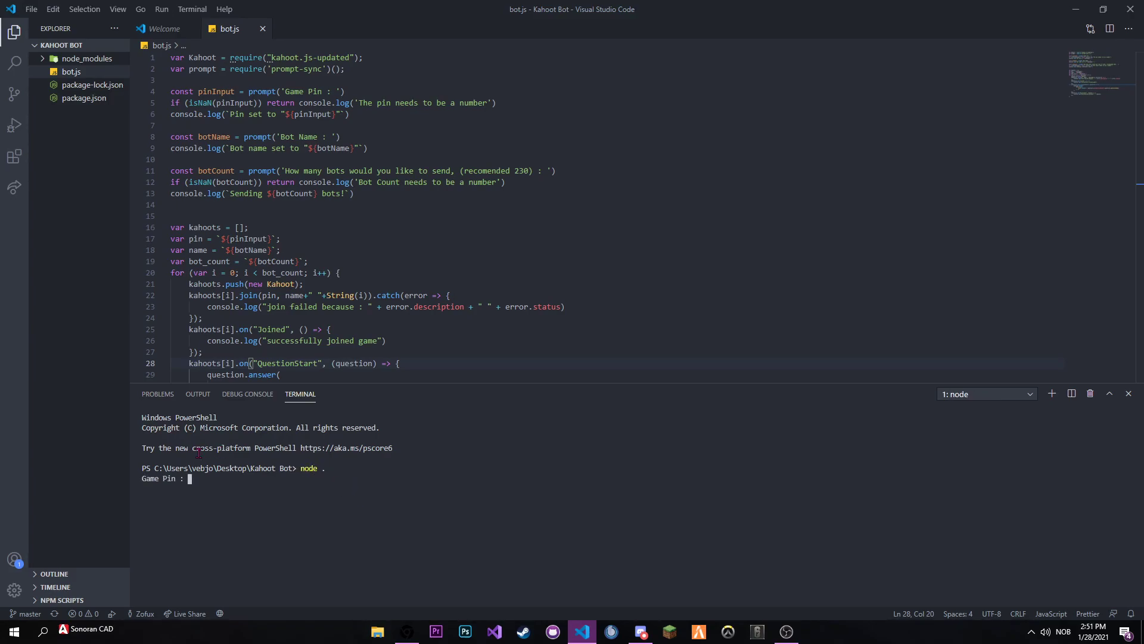
- Answer the bot prompts with pin 9942701, bot name 'Test' and 230 bots
click(406, 631)
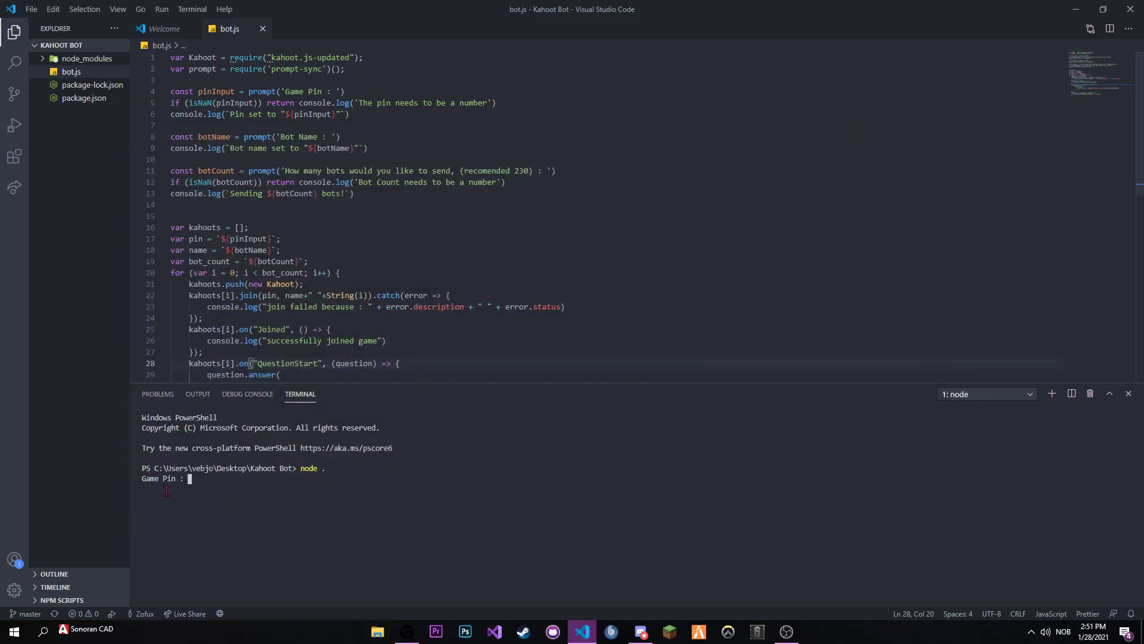
text(9942701)
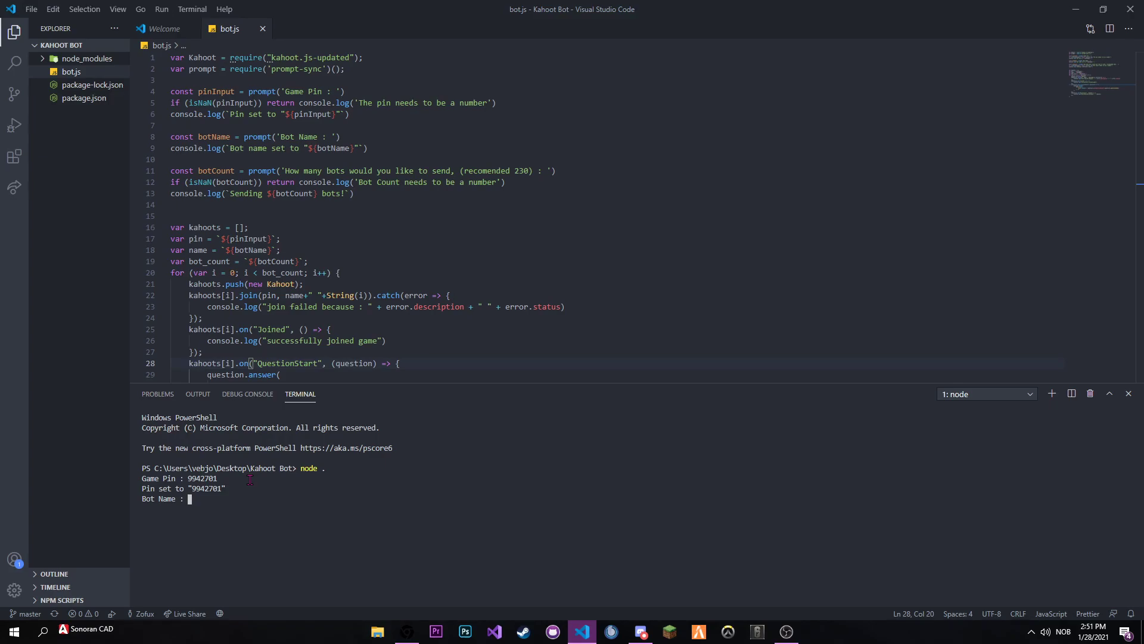
text(Test)
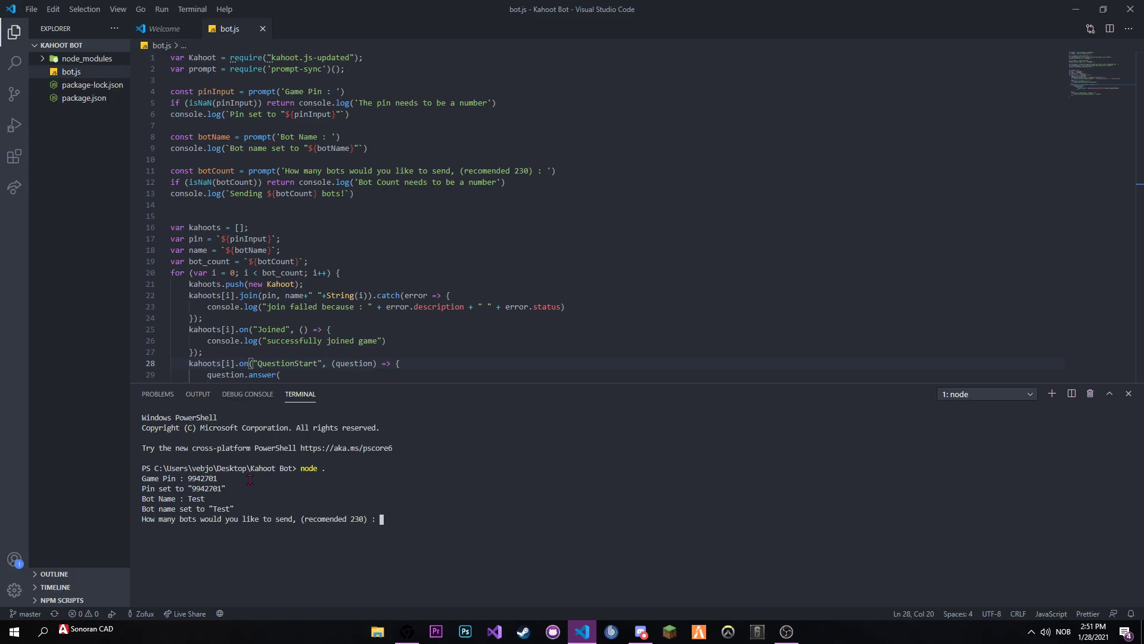
text(230)
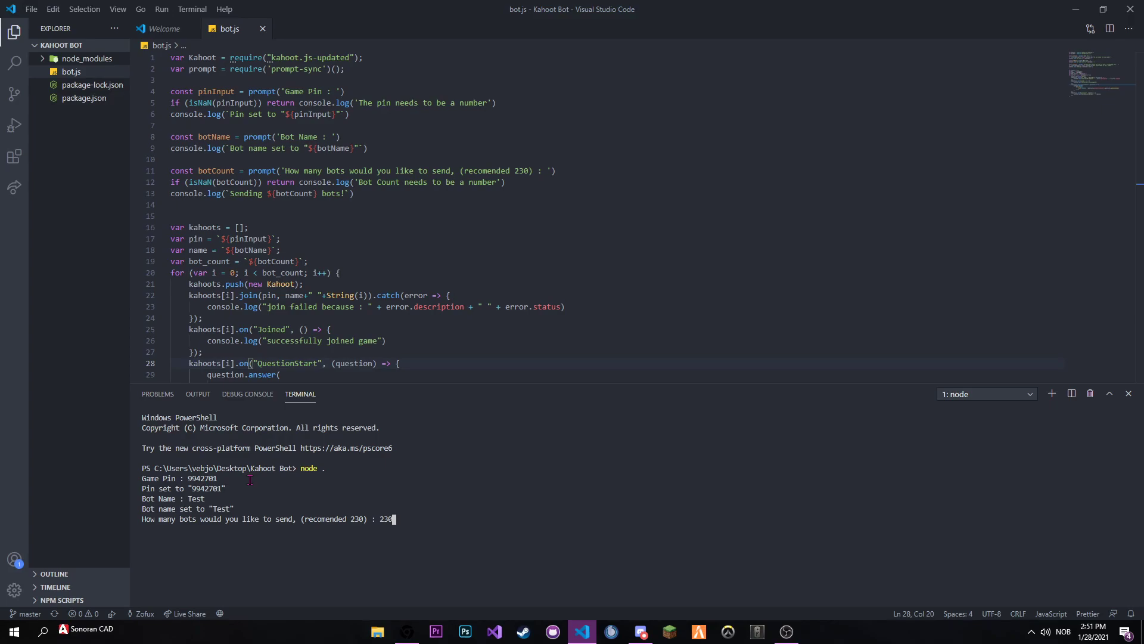
key(enter)
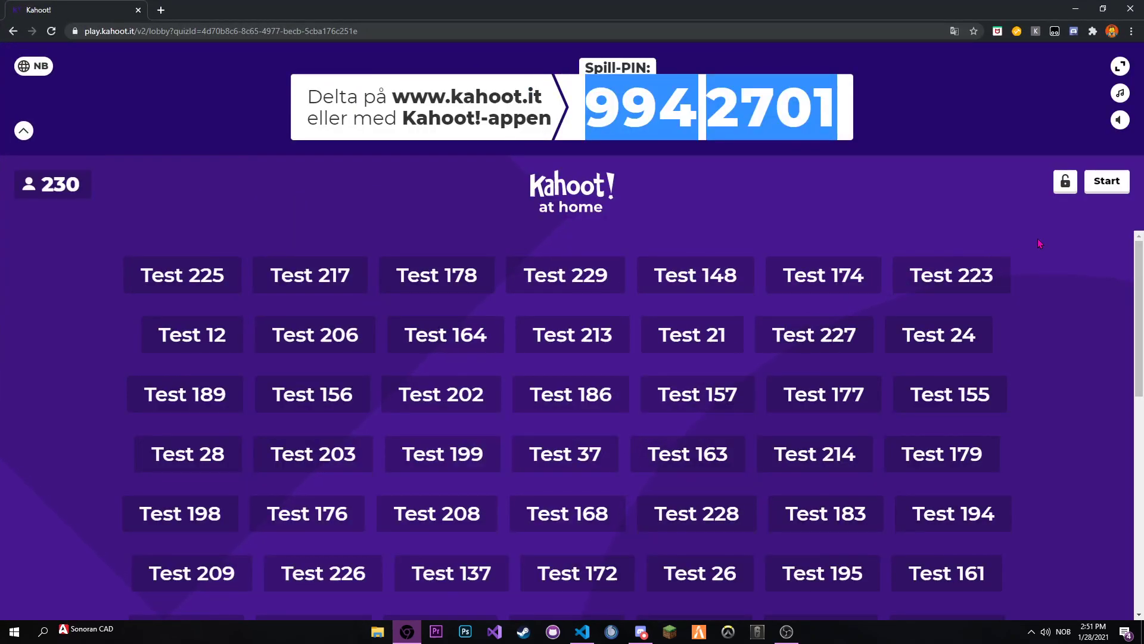
- Start the Kahoot game from the lobby of 230 Test players
click(1106, 181)
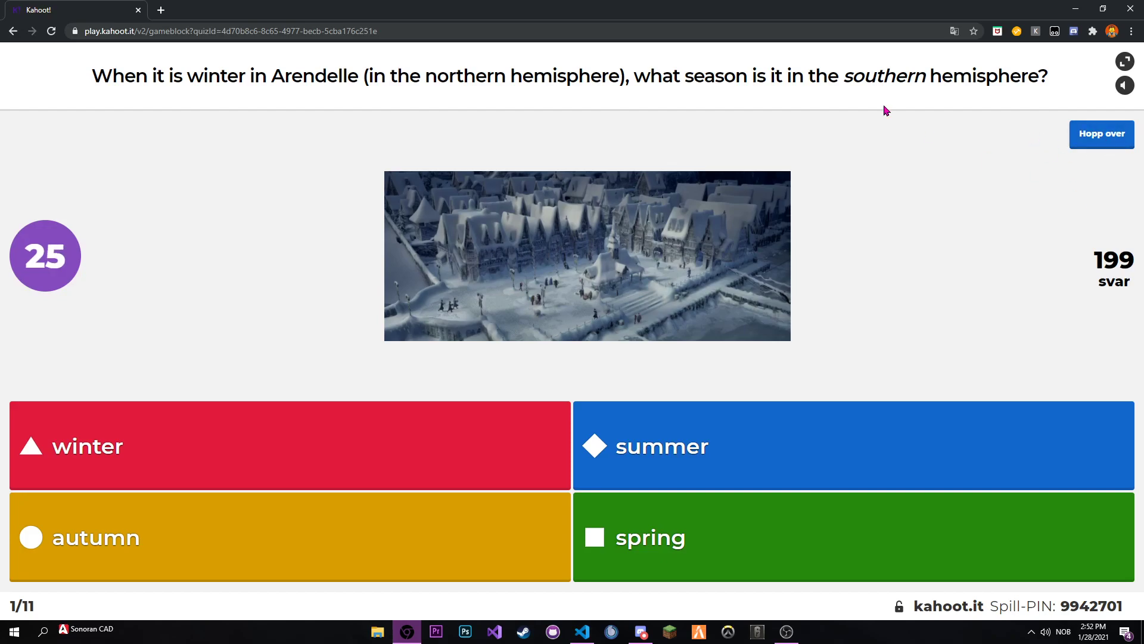
mouse_move(1118, 162)
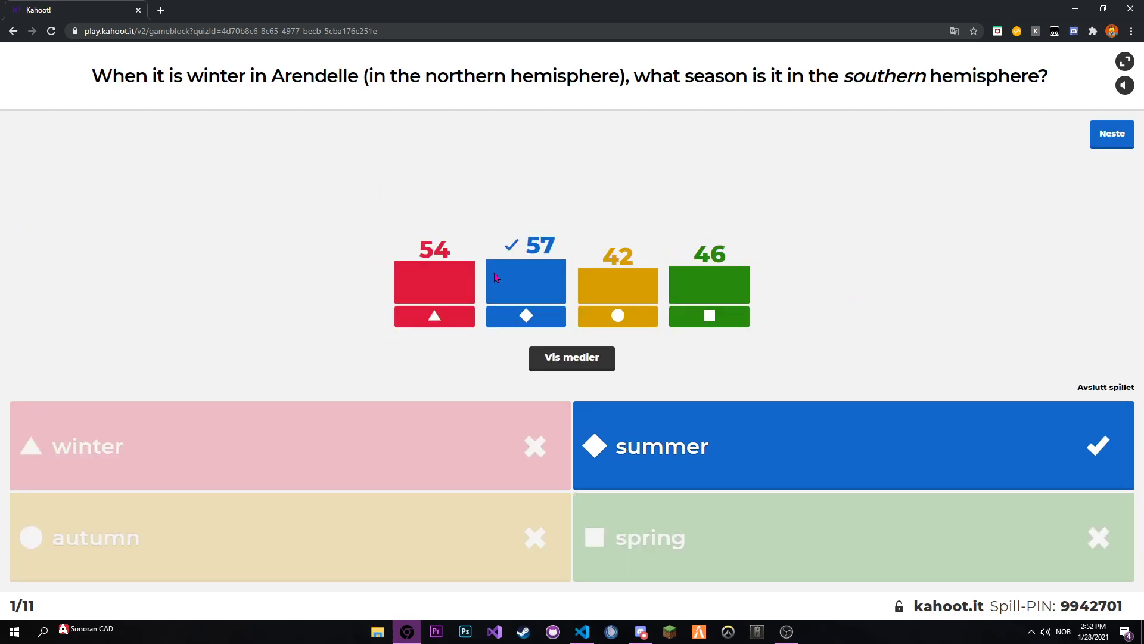
mouse_move(617, 278)
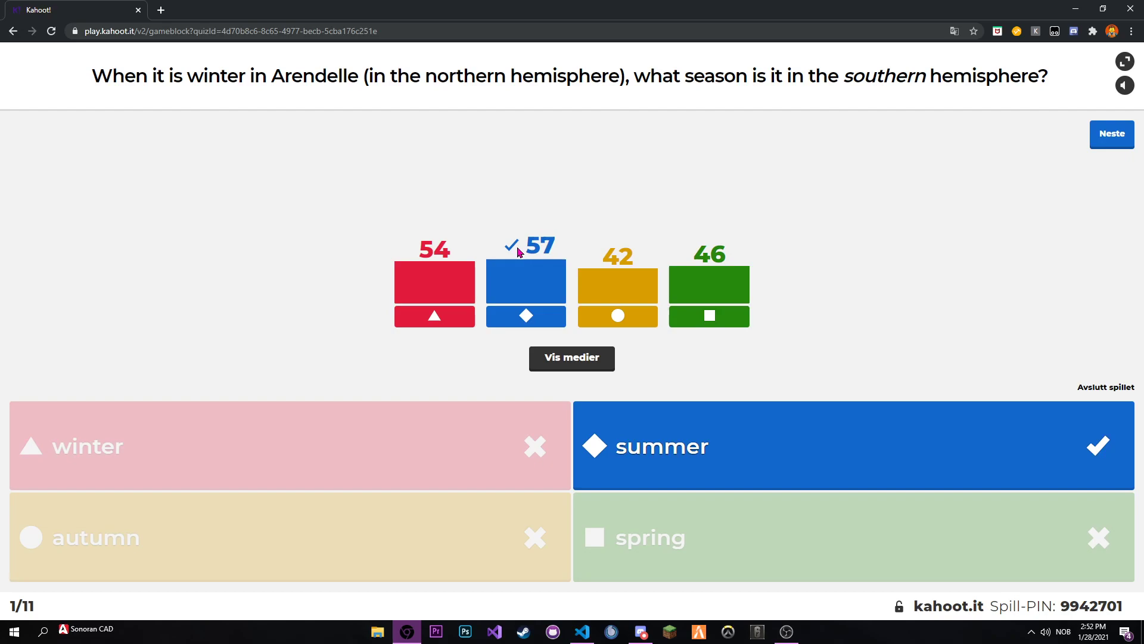
mouse_move(173, 13)
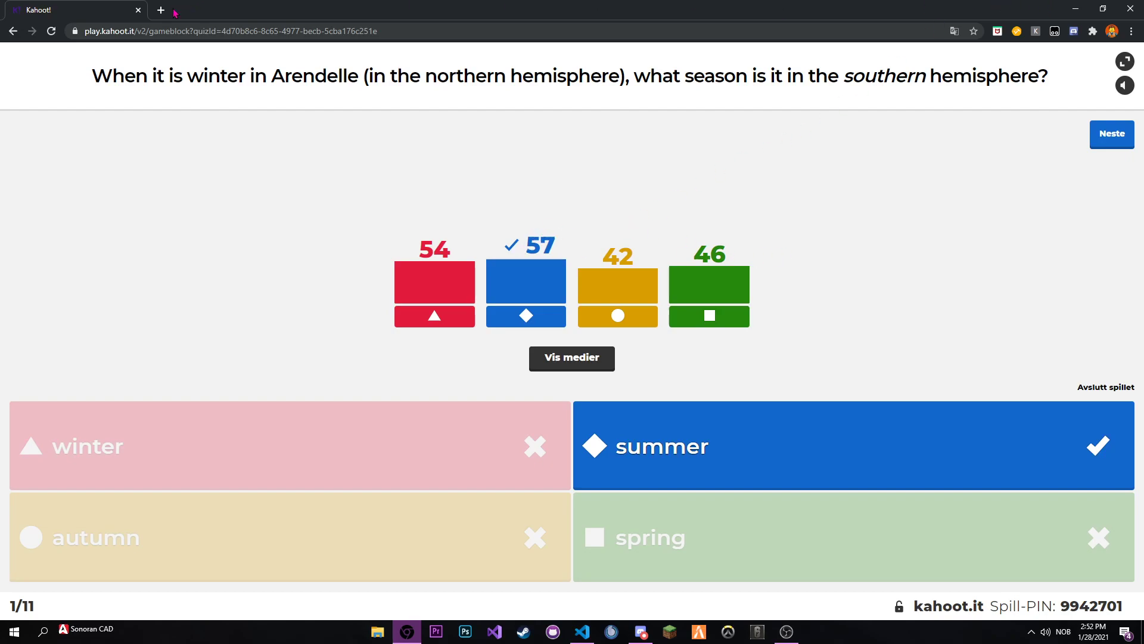
- Load nodejs.org in a new Chrome tab, then minimise the browser window
click(160, 9)
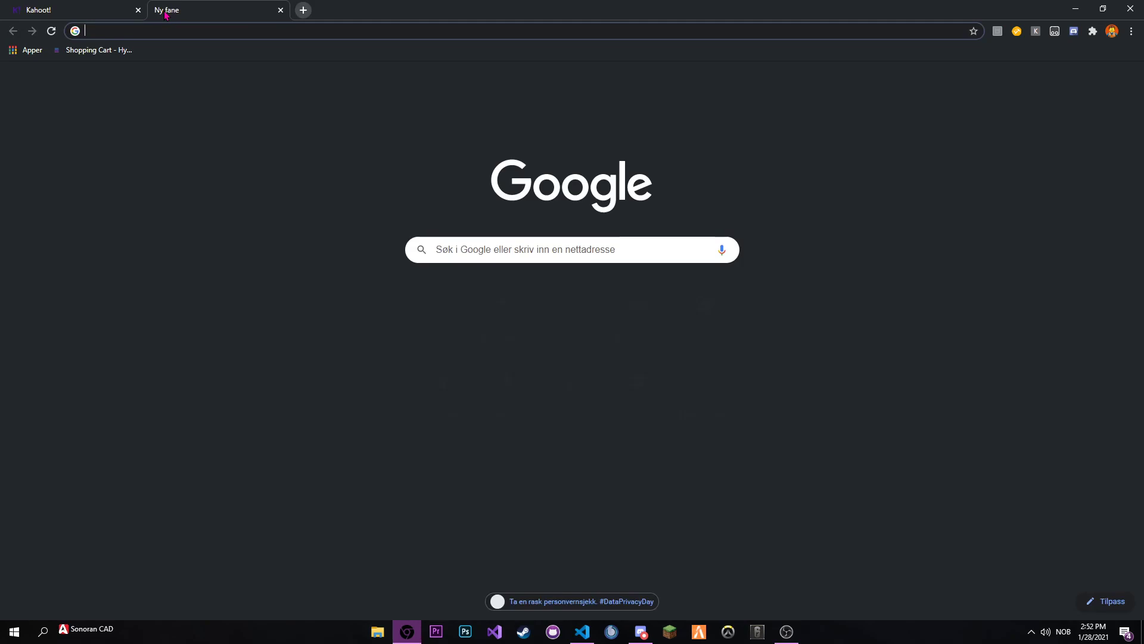
text(node)
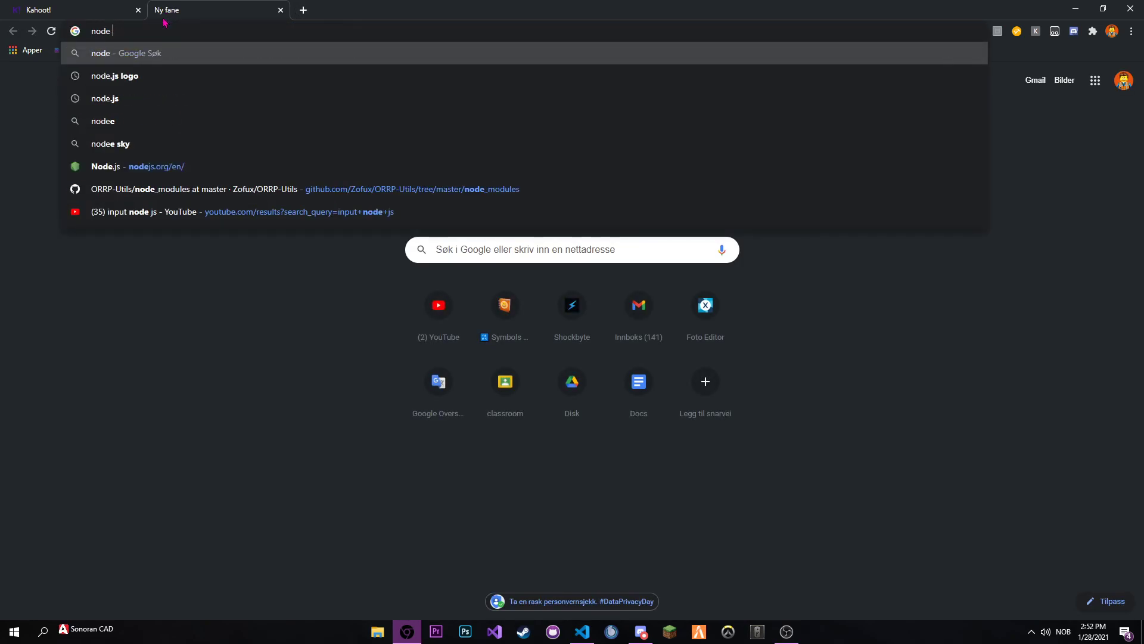
click(106, 166)
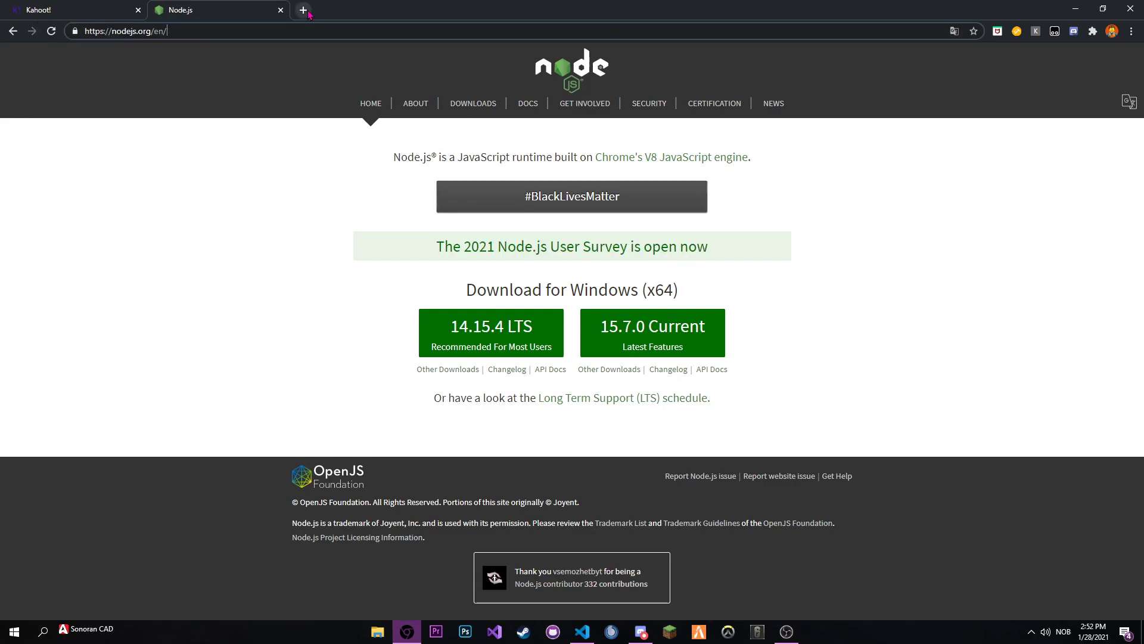
click(302, 10)
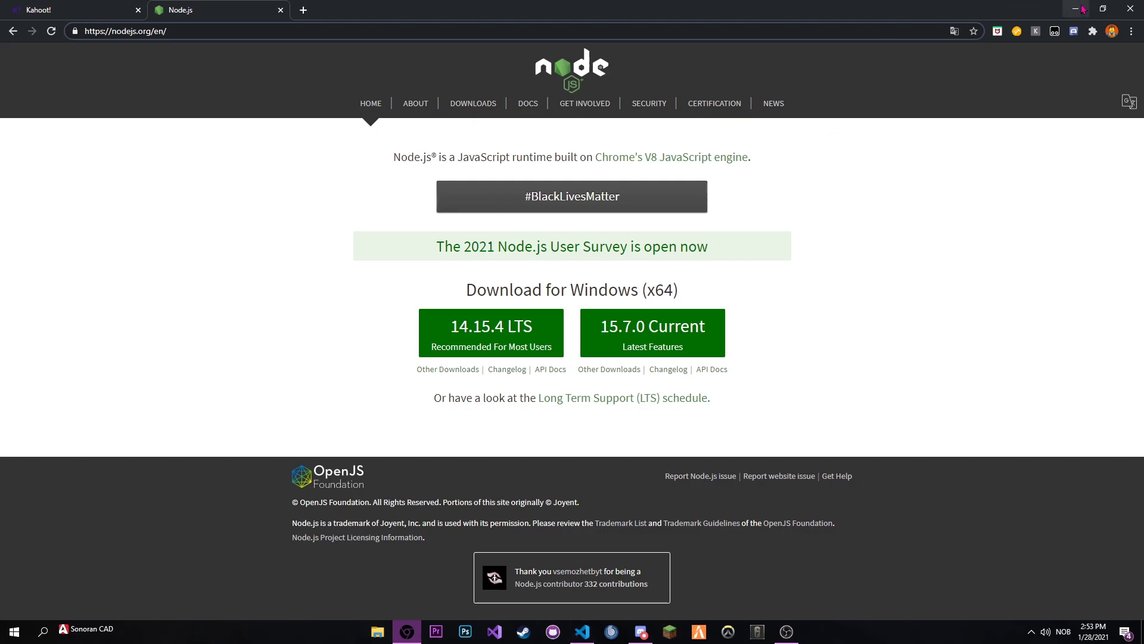
click(581, 631)
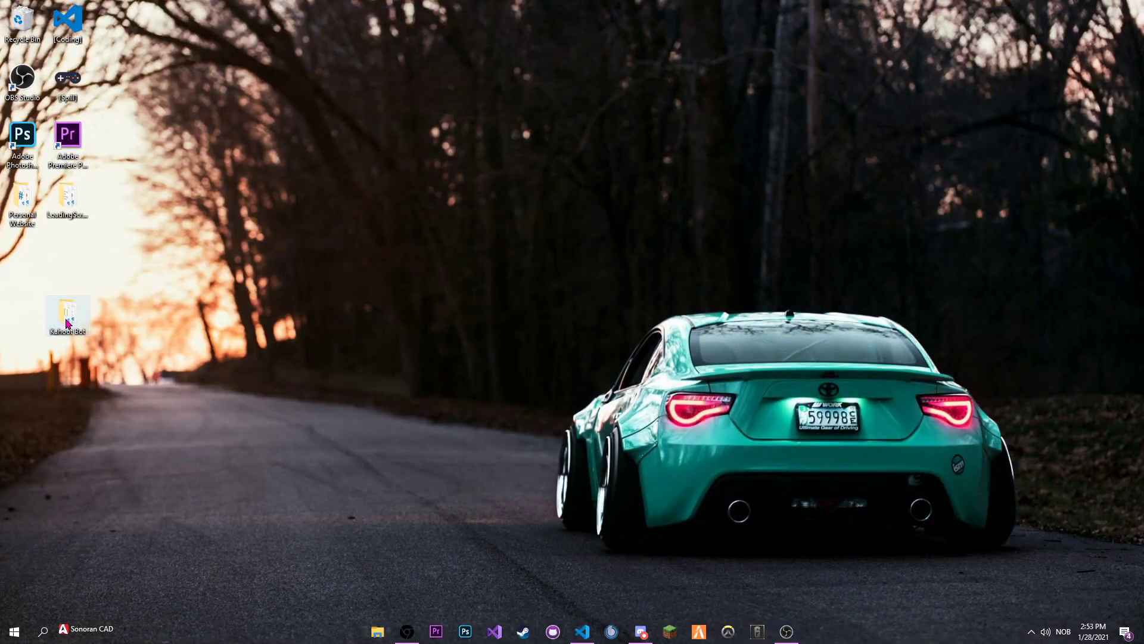
- Open the Kahoot Bot folder, cd Command Prompt into it and run 'node .'
double_click(66, 314)
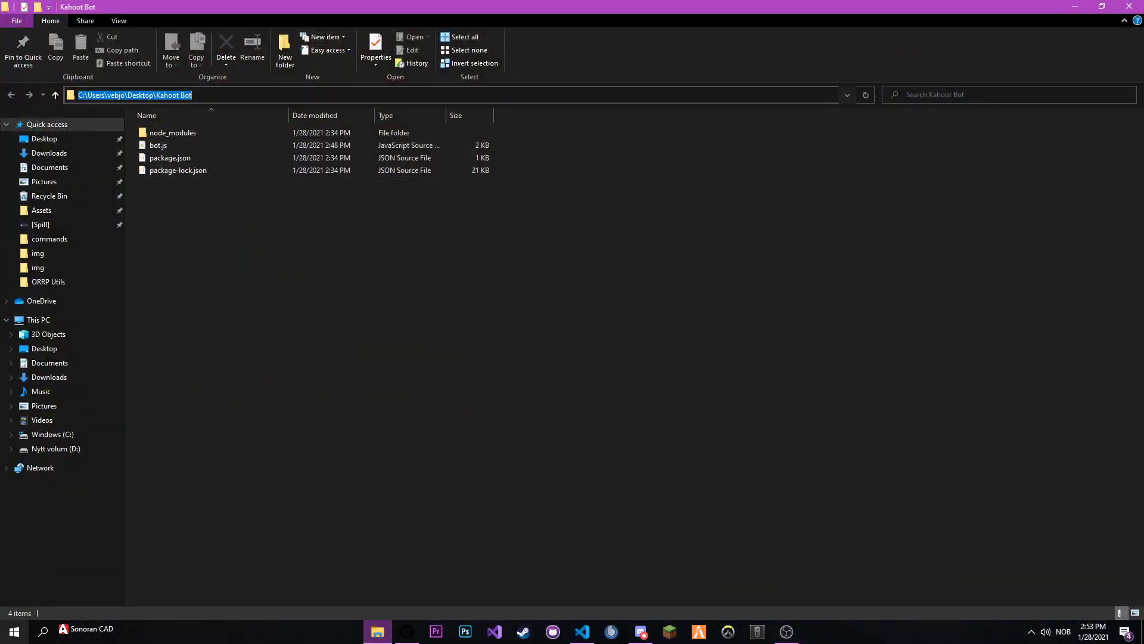
text(cmd)
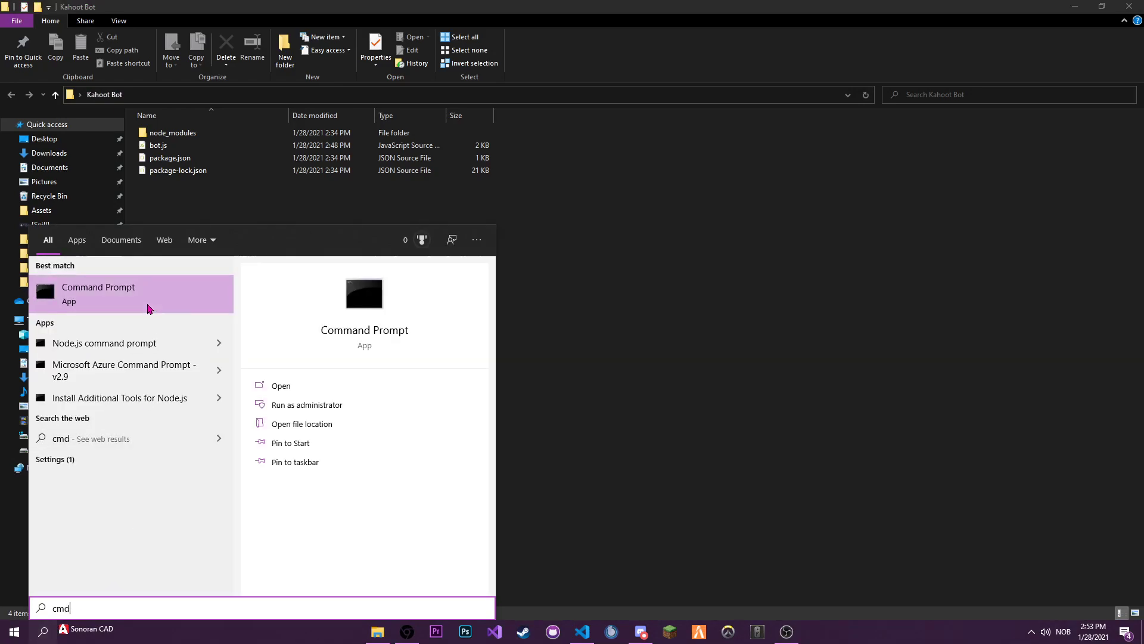
click(98, 293)
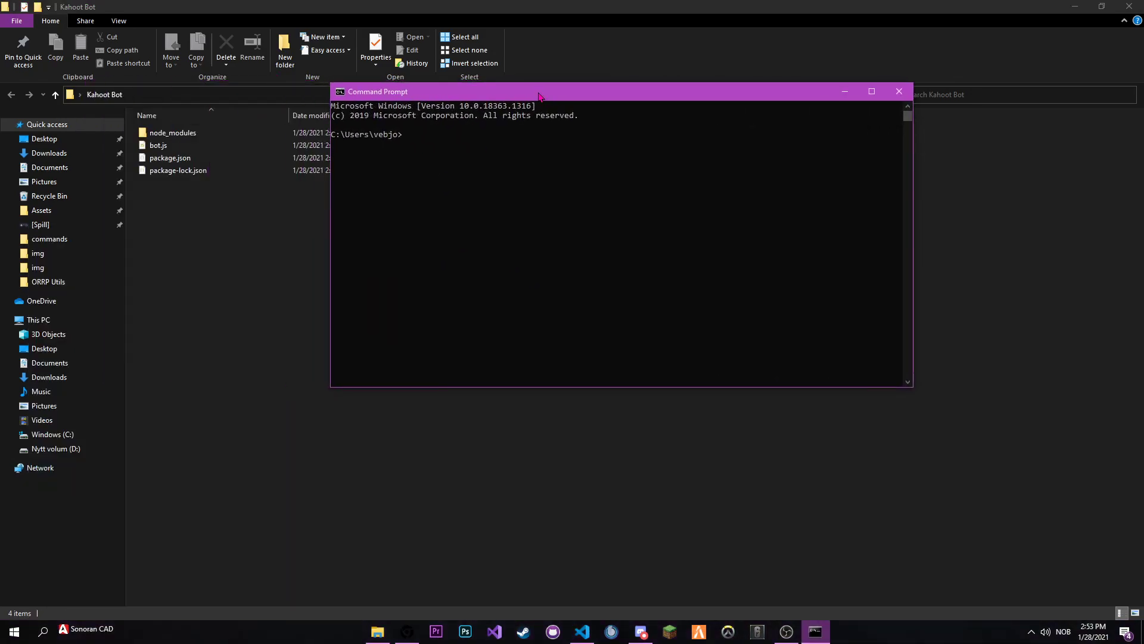
text(cd C:\Users\vebjo\Desktop\Kahoot Bot)
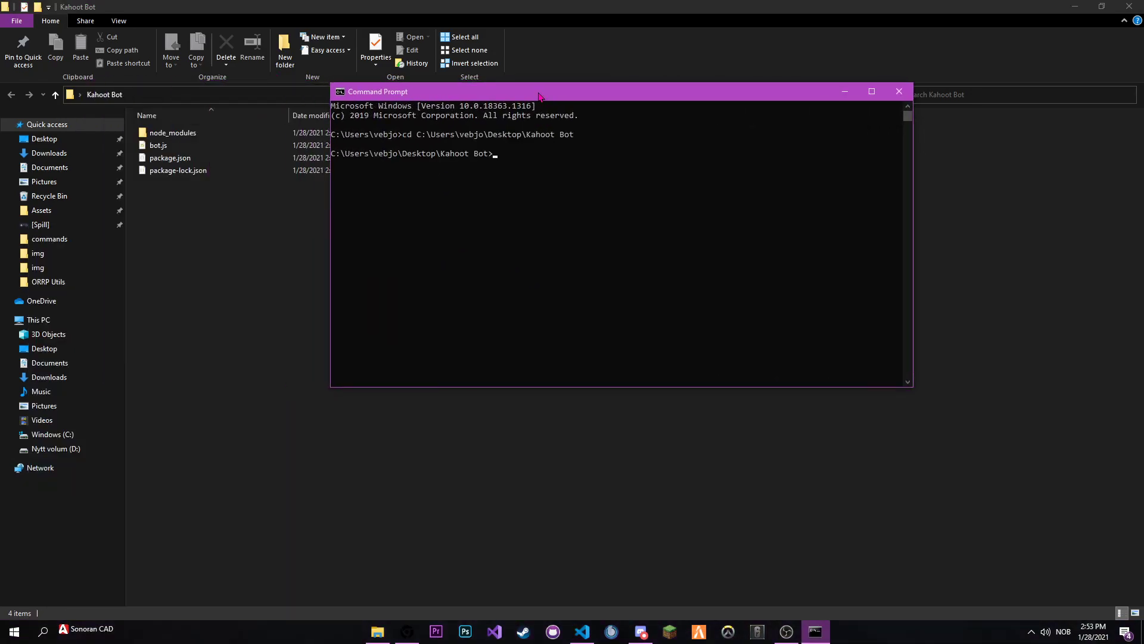
text(node .)
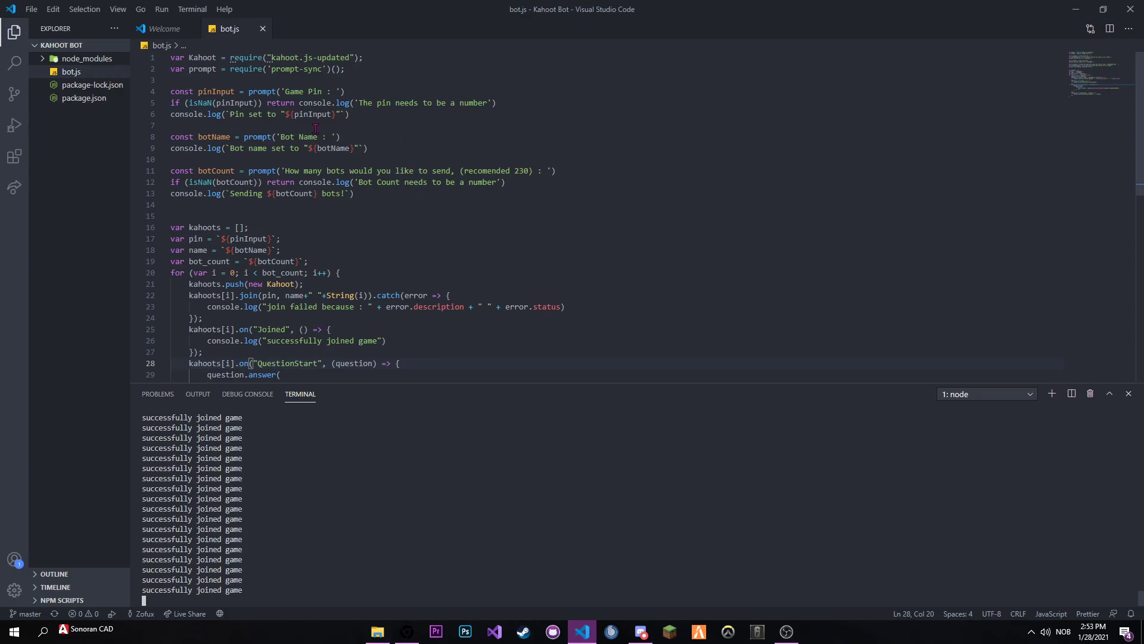
scroll(down, 3)
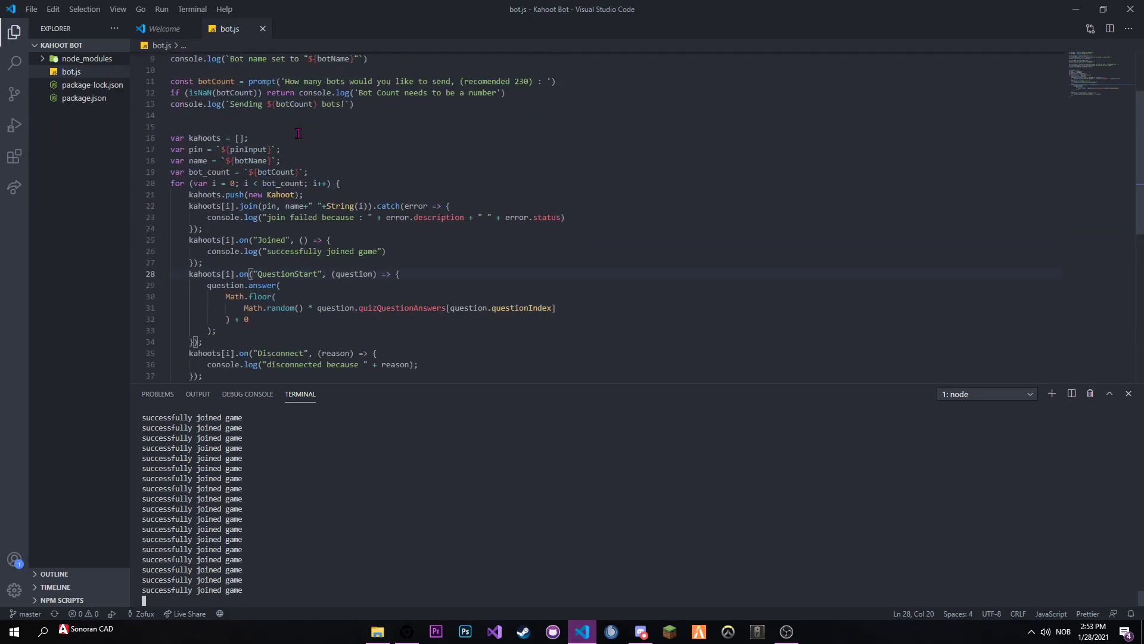
click(378, 631)
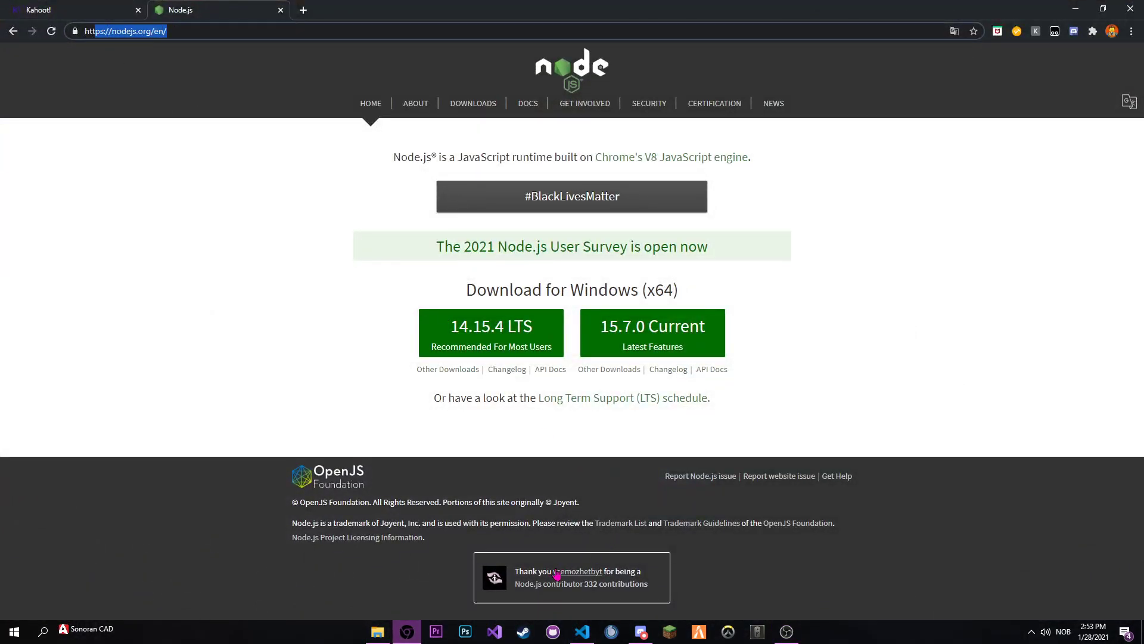
click(582, 631)
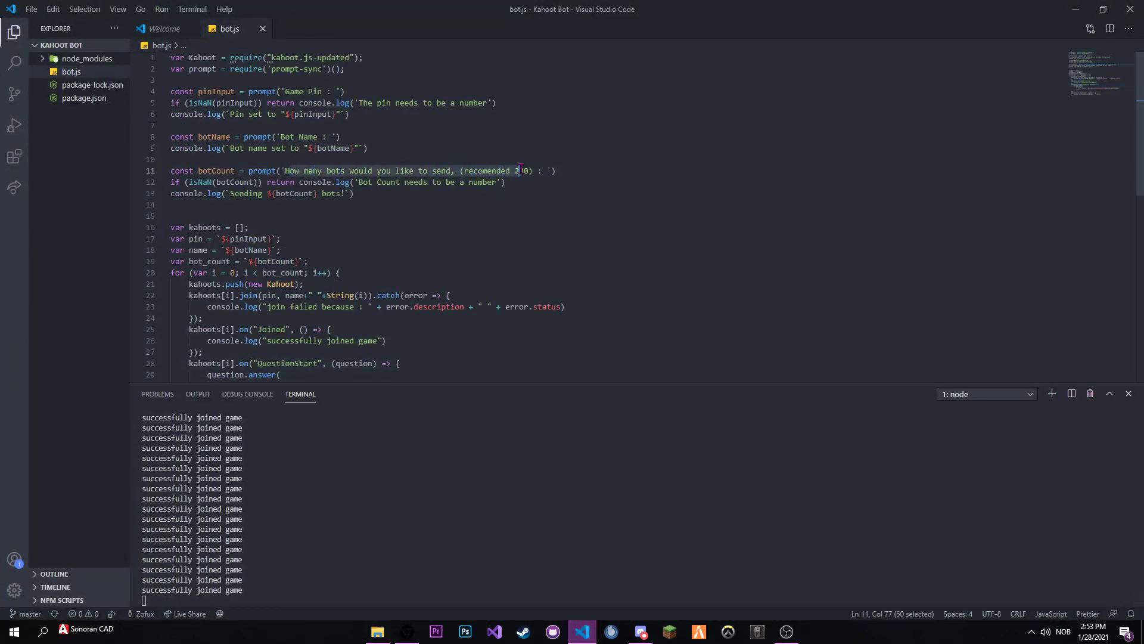
scroll(down, 3)
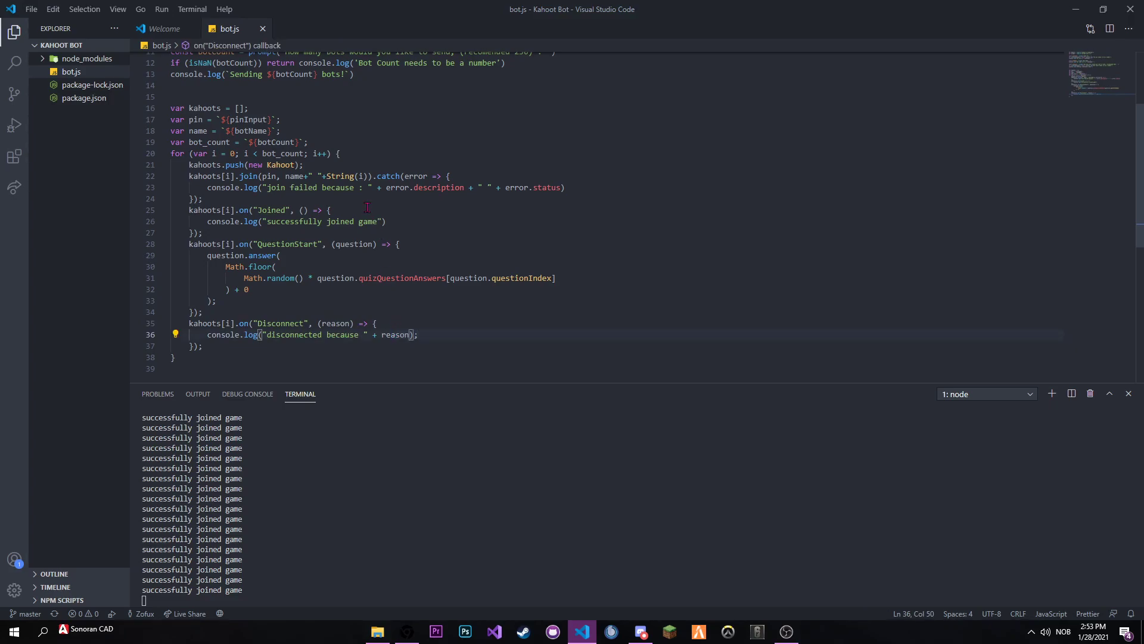
scroll(up, 3)
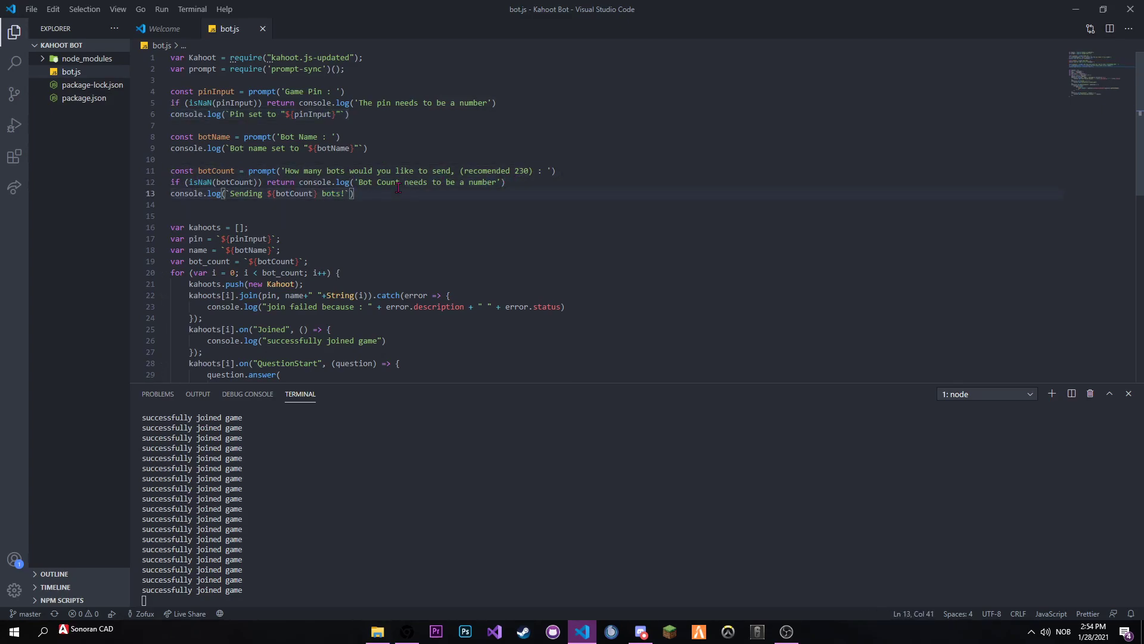
scroll(down, 3)
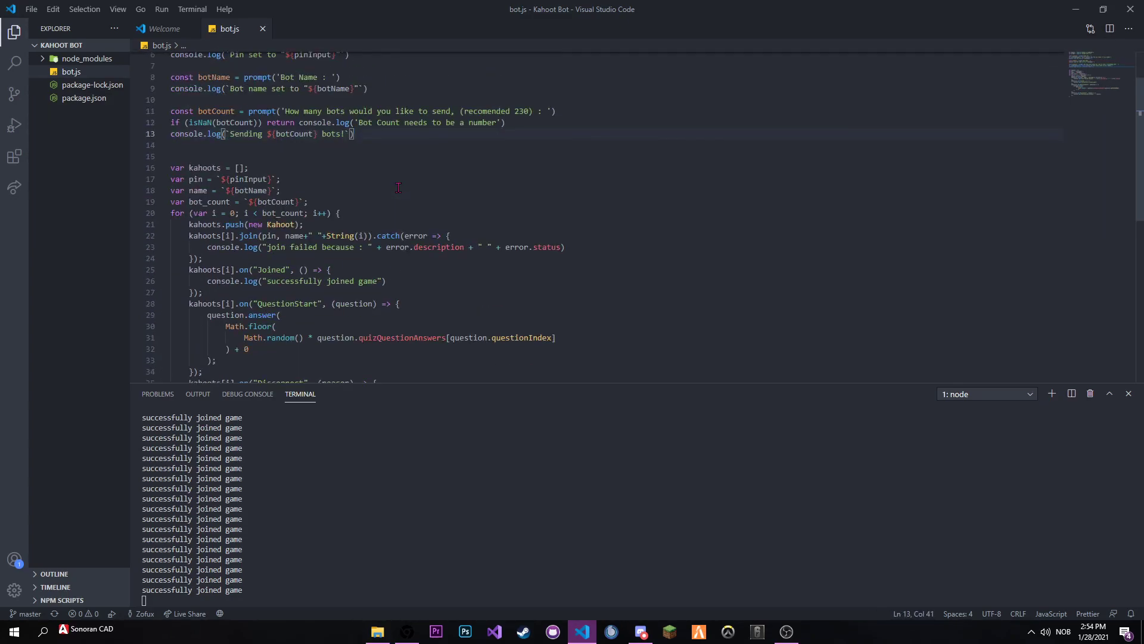